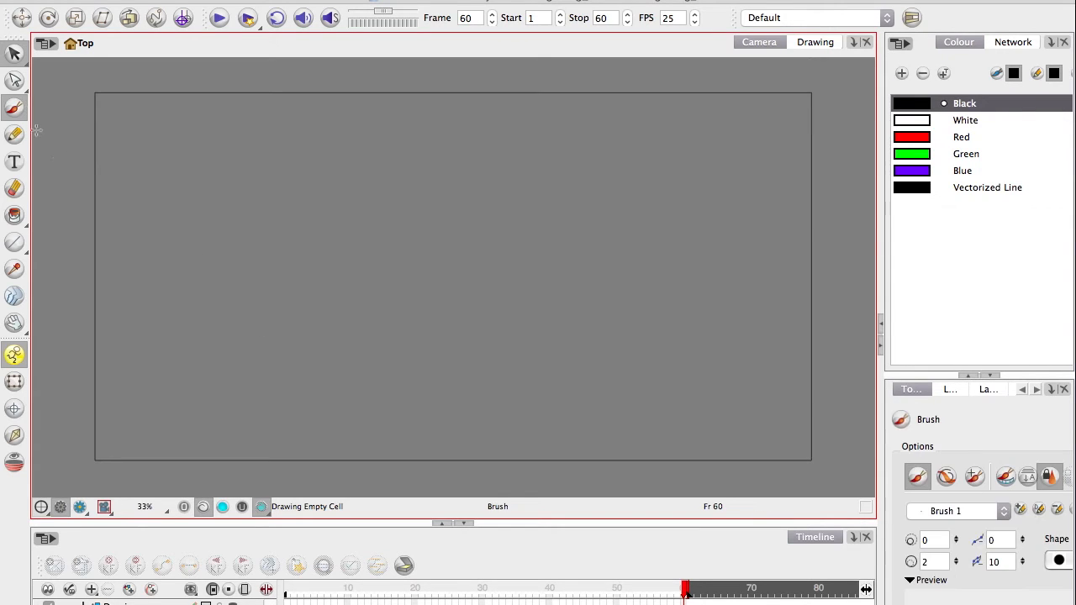
# Brush the black cartoon face: outline, big round eyes with pupils, and buck-toothed mouth
pyautogui.moveTo(530, 198); pyautogui.dragTo(585, 281)
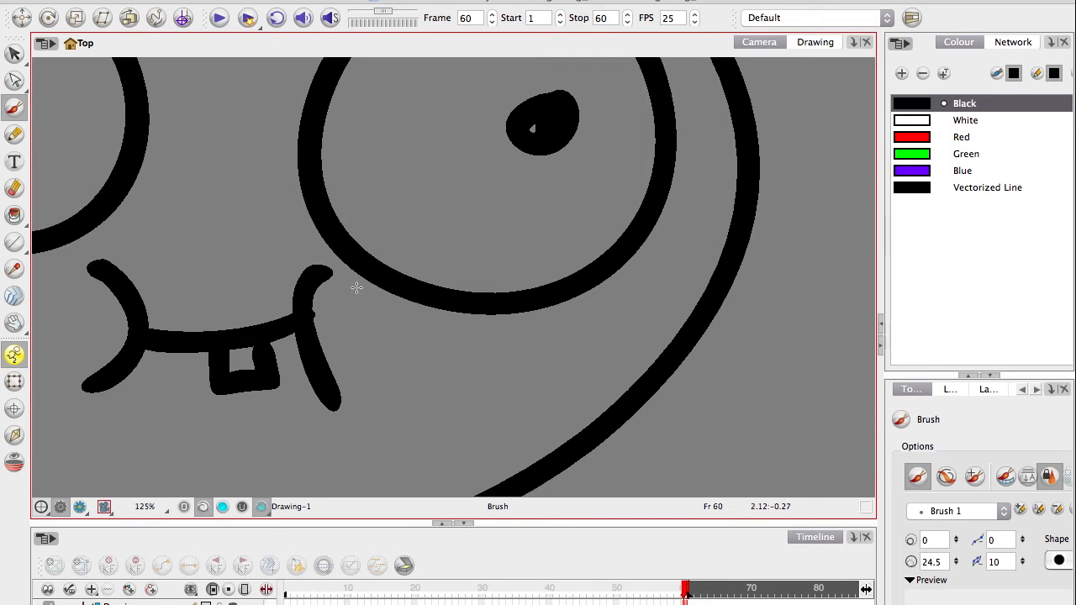
pyautogui.scroll(-3)
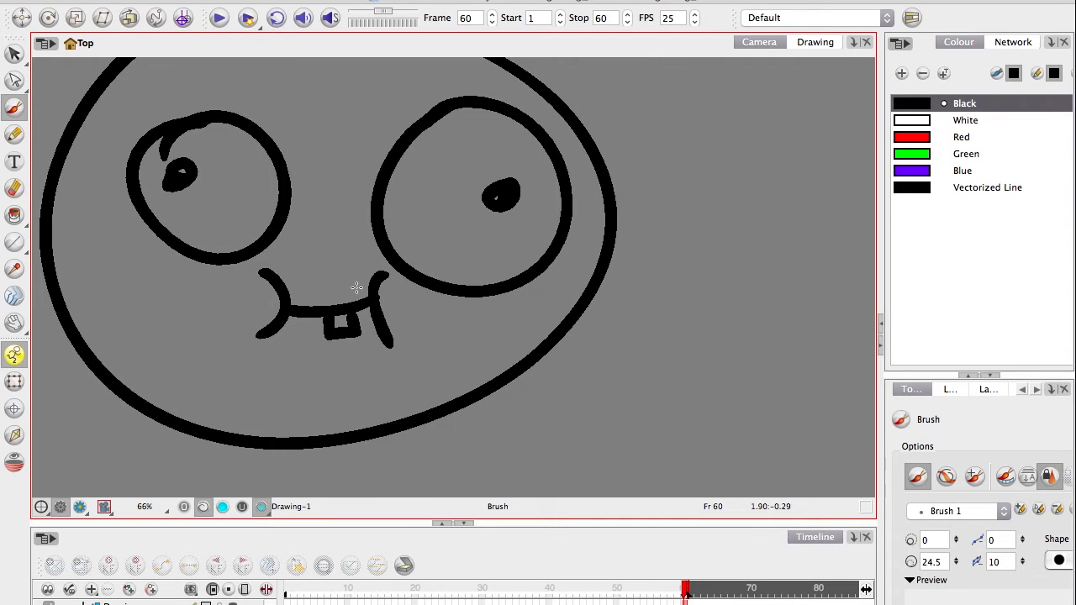
pyautogui.scroll(-3)
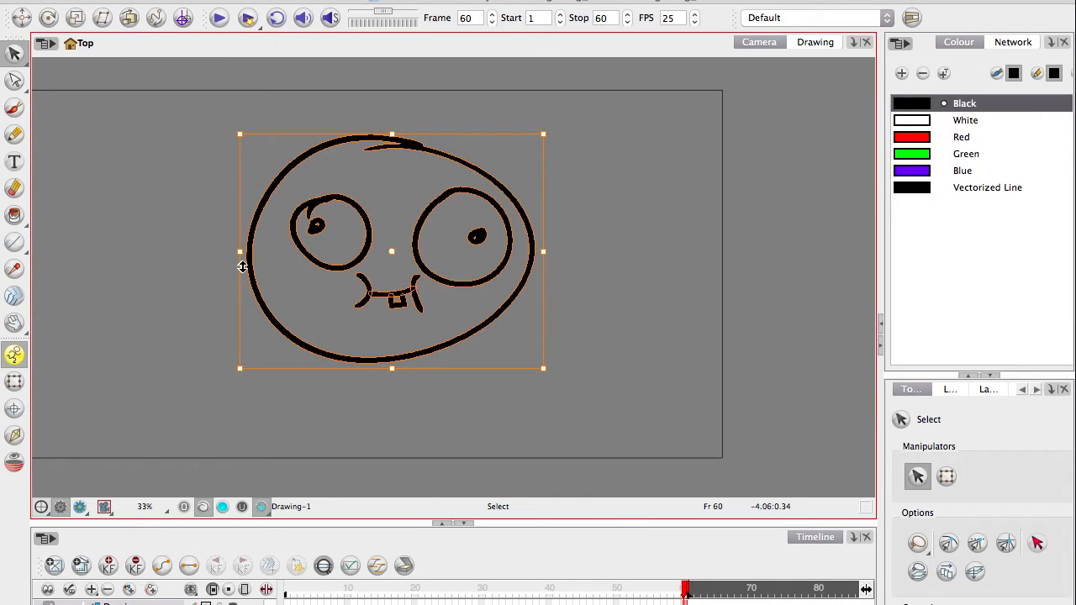
pyautogui.moveTo(238, 330)
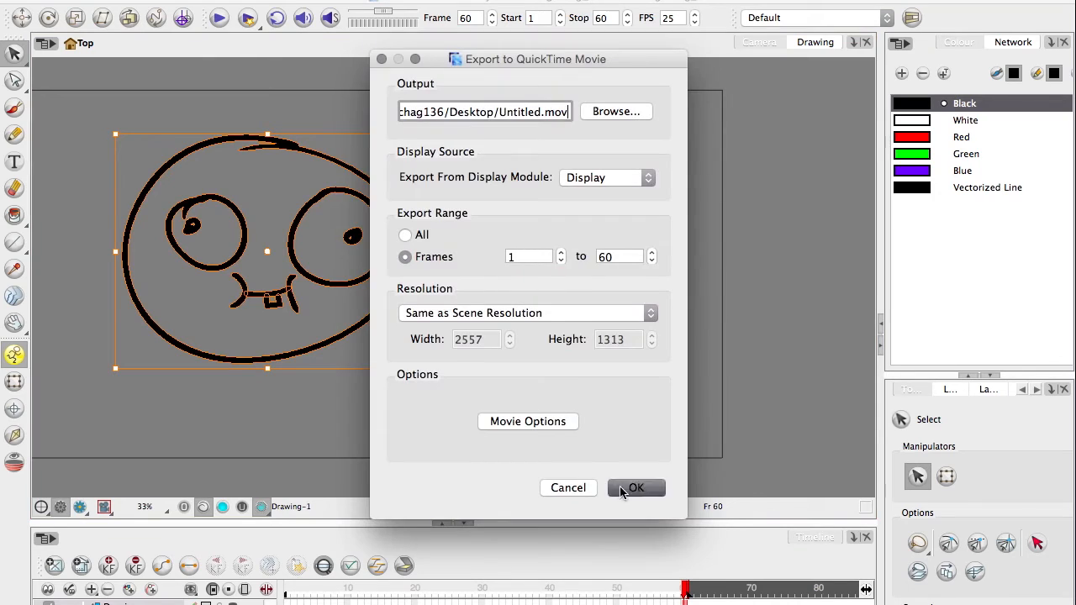
# Confirm export of frames 1-60 to Desktop/Untitled.mov and start rendering the movie
pyautogui.click(636, 488)
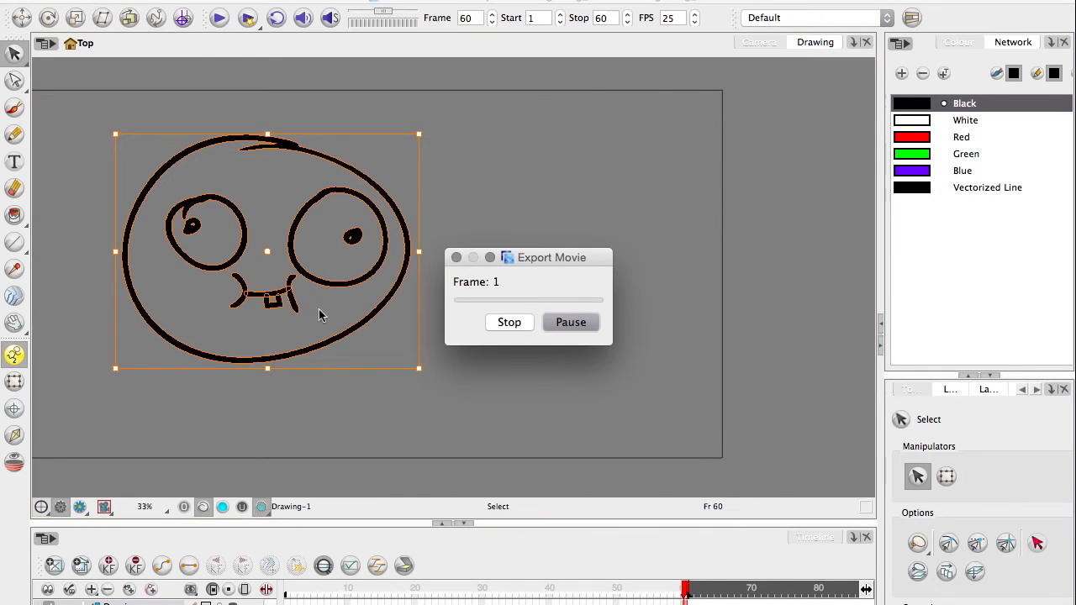
pyautogui.moveTo(313, 340)
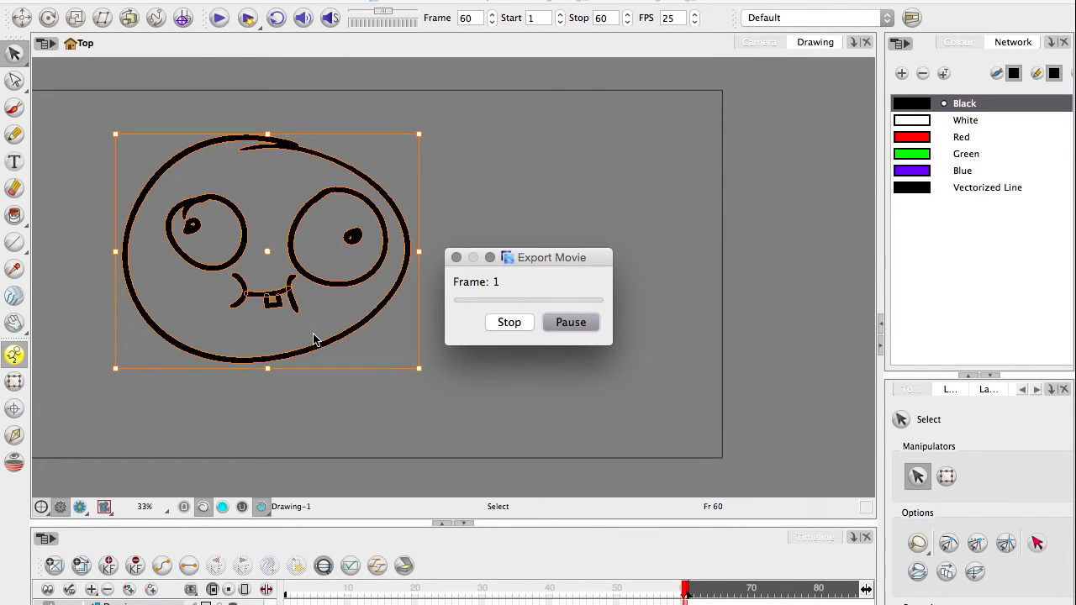